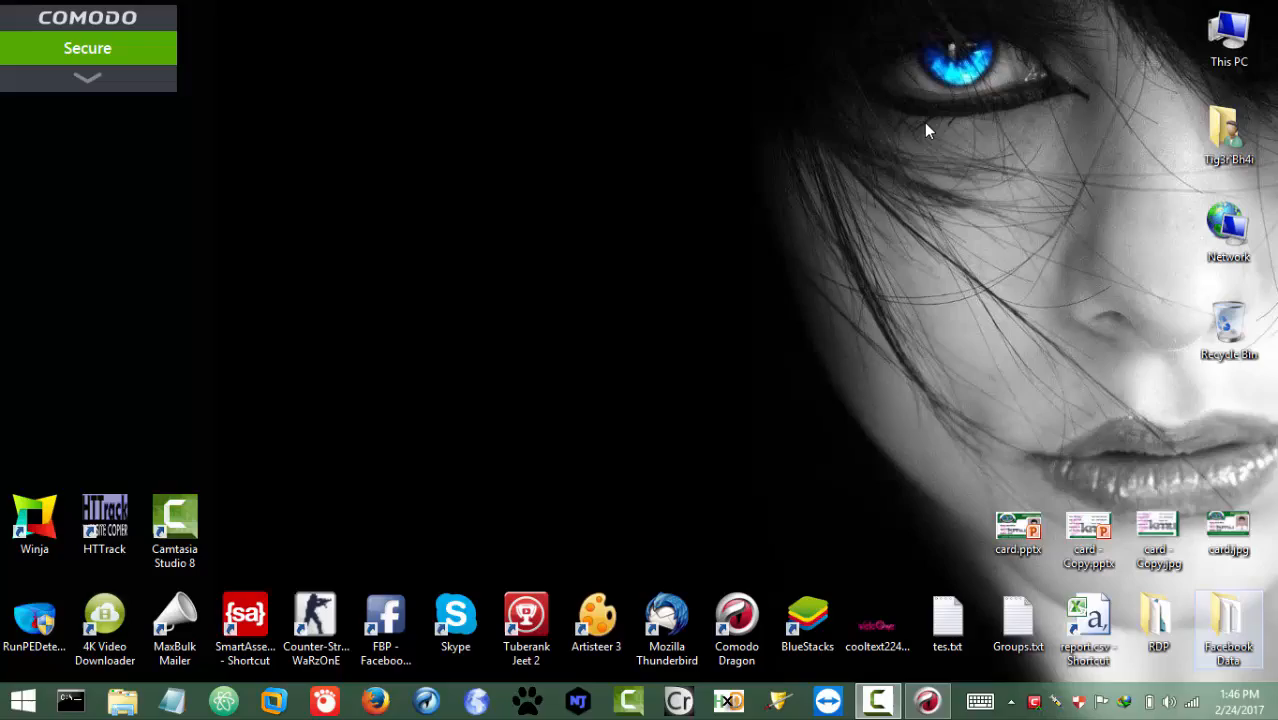
mouse_move(696, 280)
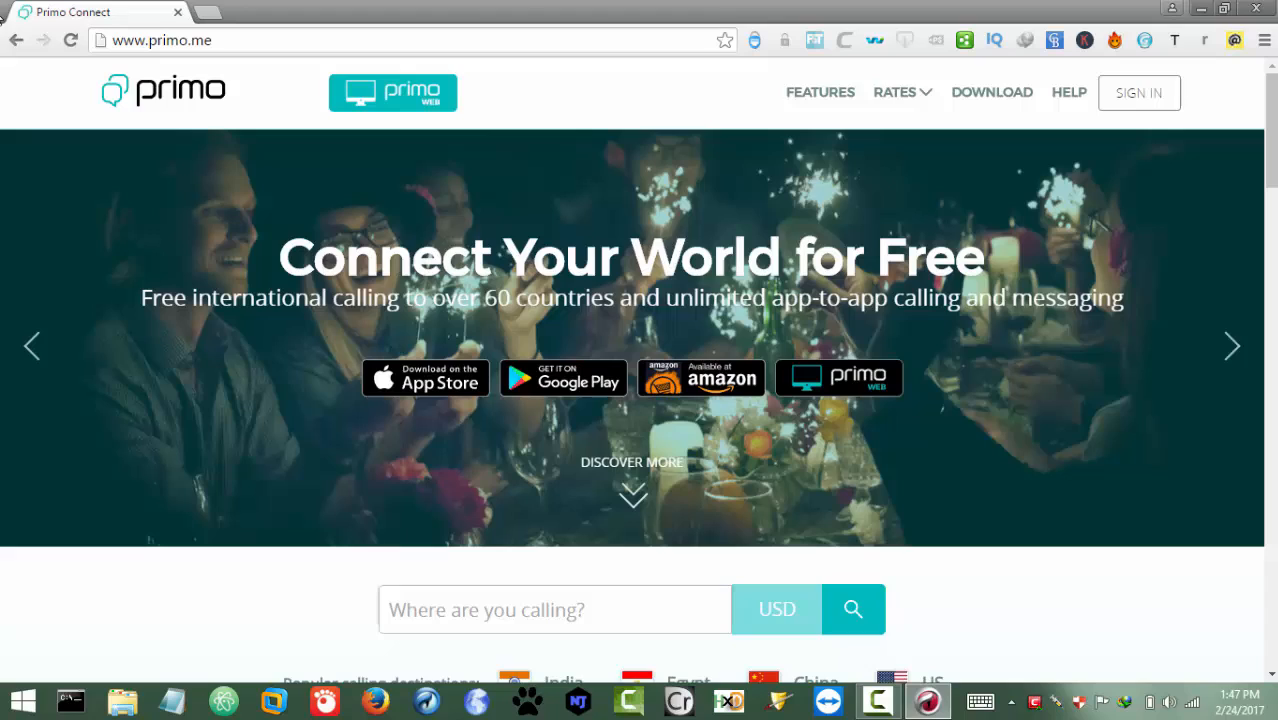
mouse_move(436, 188)
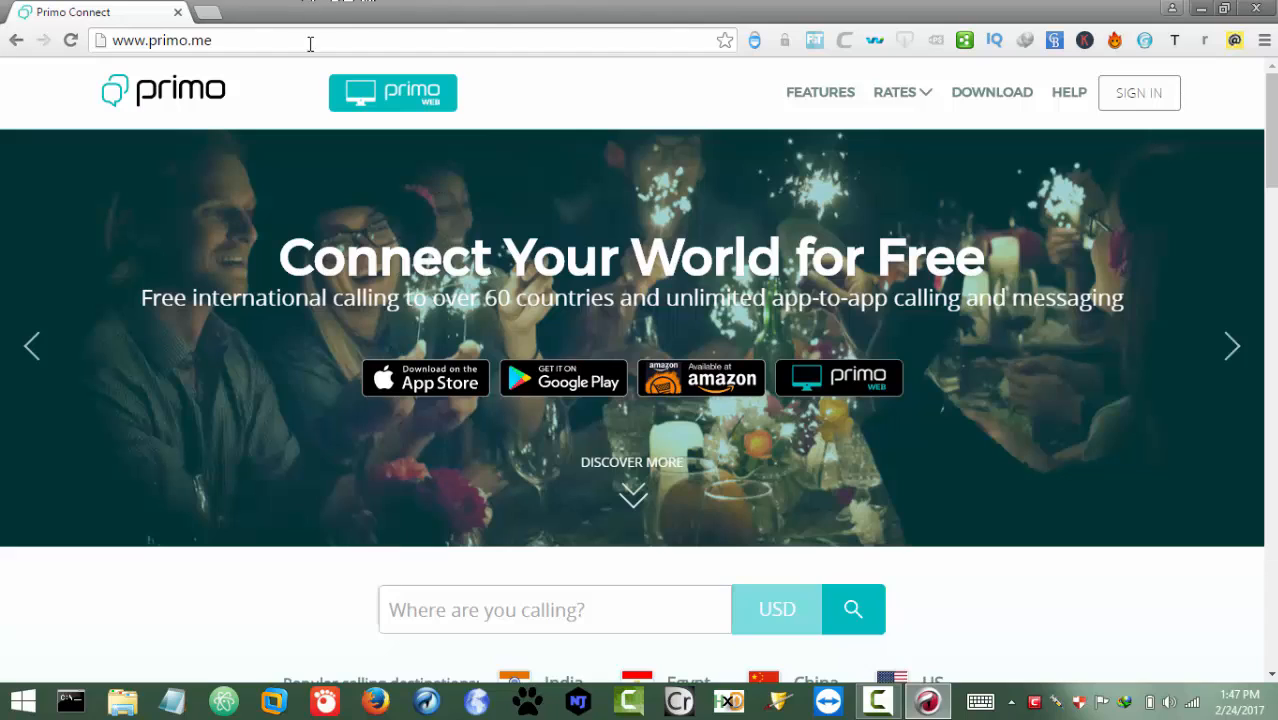
mouse_move(384, 82)
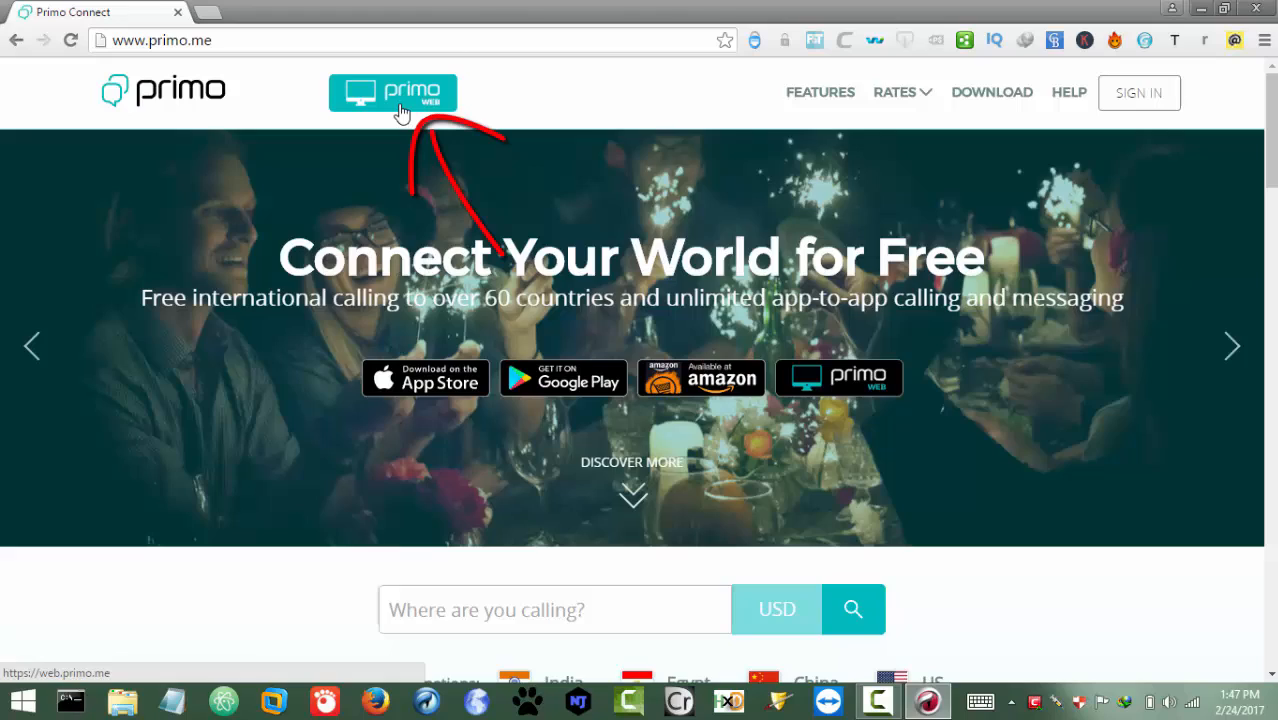
Step: Follow the Primo Web logo link to reach the web.primo.me sign-in page
click(392, 92)
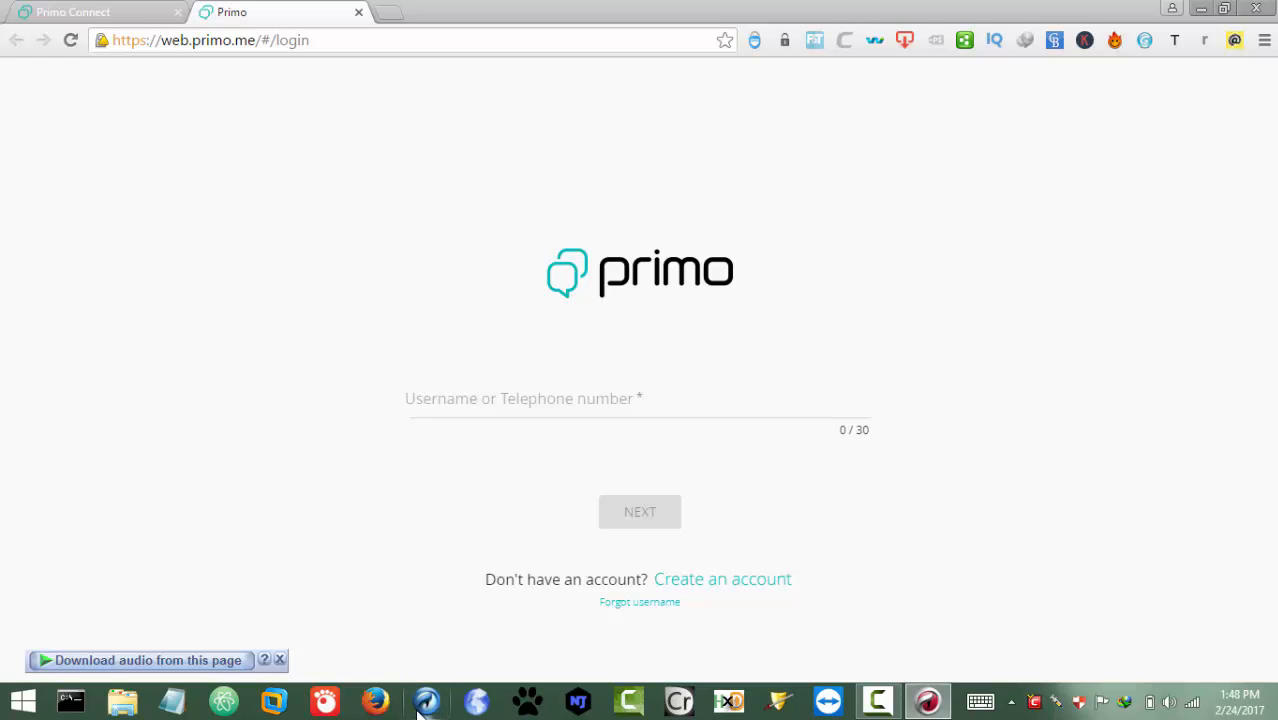
Step: Start a new account from the 'Create an account' link and review the blank registration form
click(426, 700)
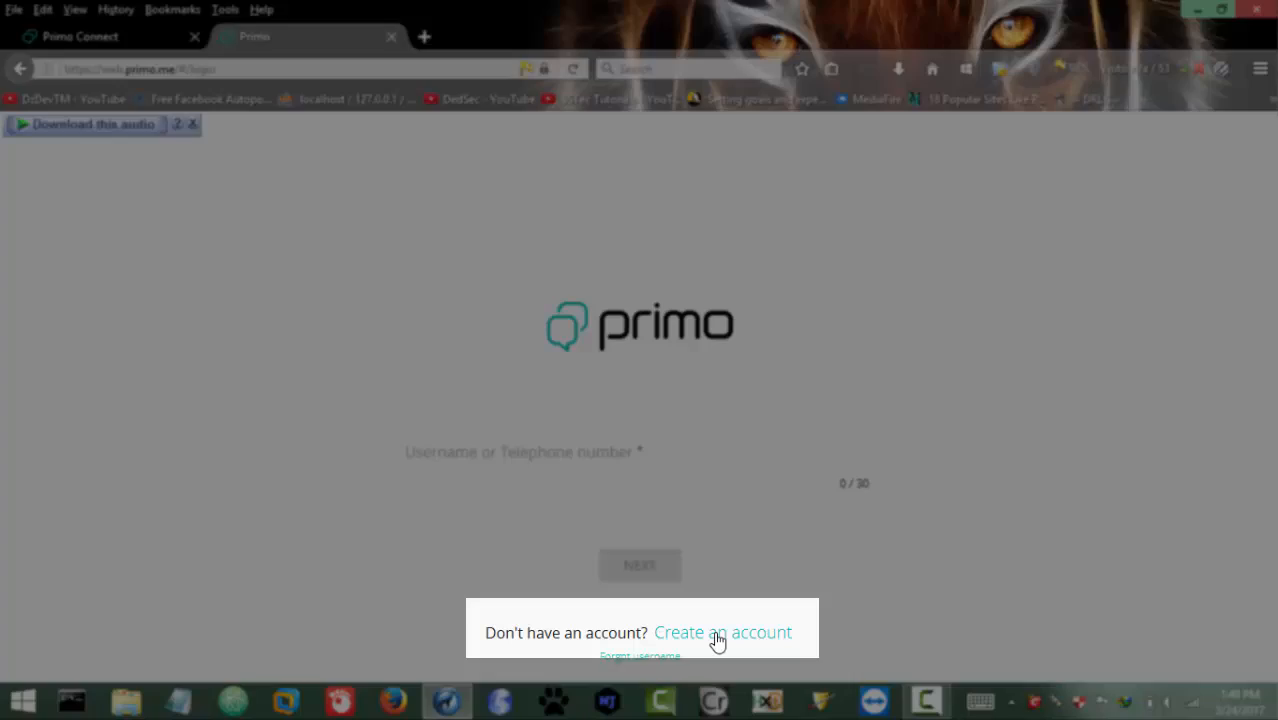
click(722, 632)
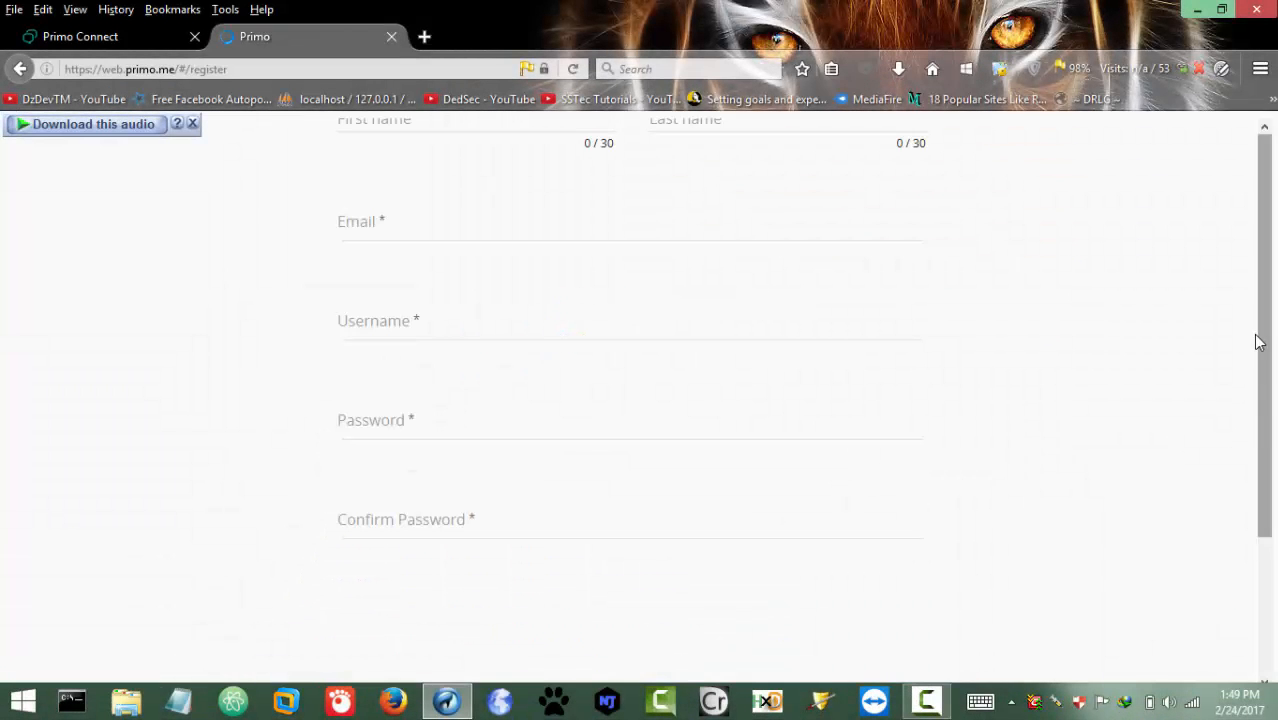
scroll(down, 3)
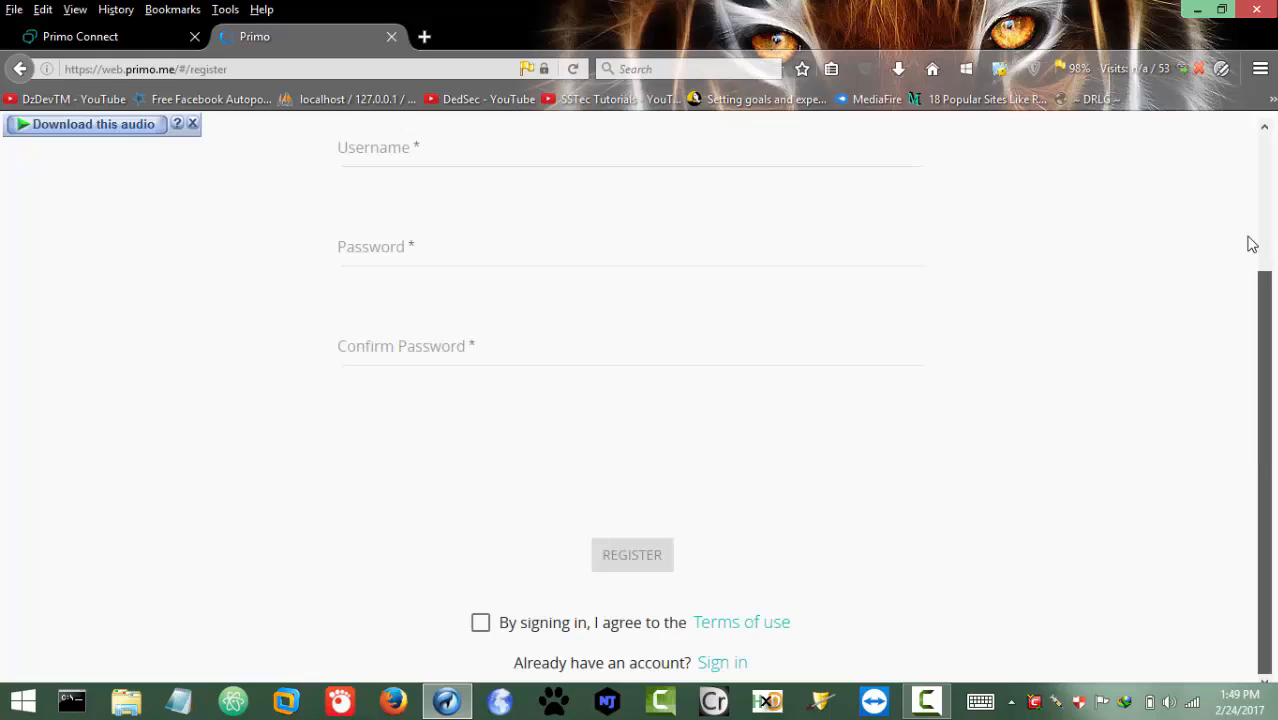
scroll(up, 3)
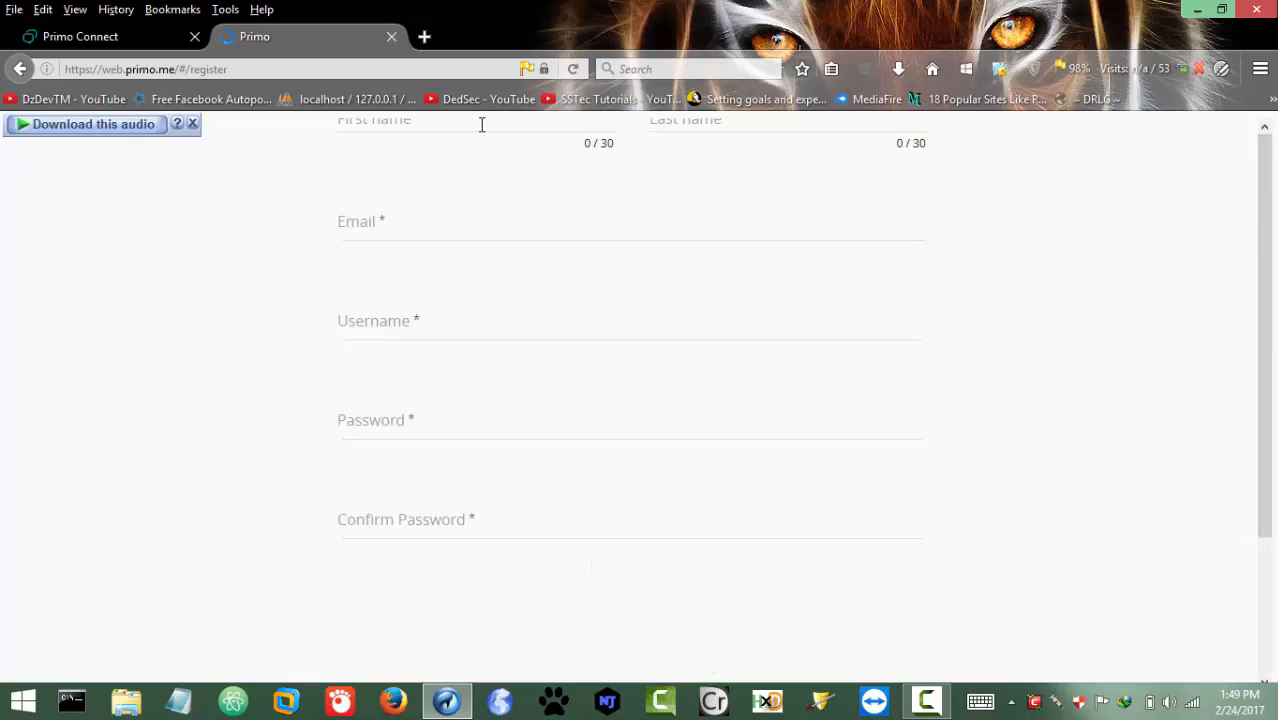
Step: Enter the first name to begin filling the registration form
click(476, 120)
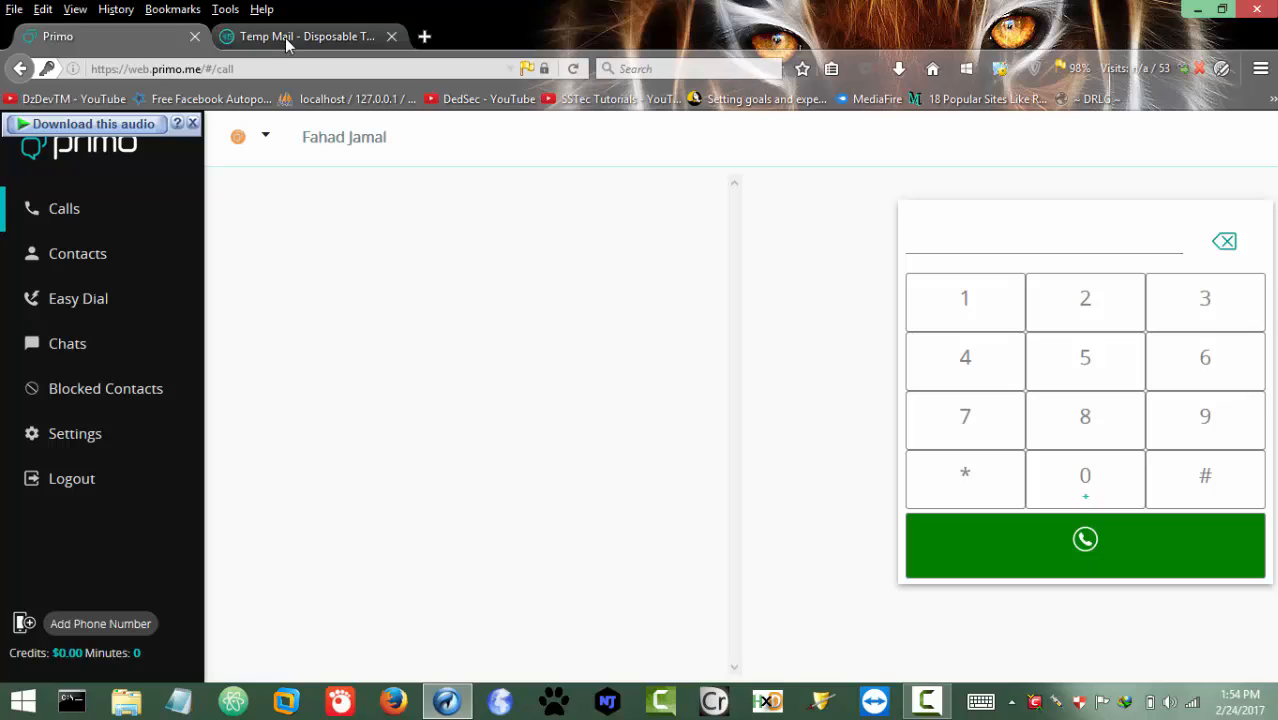
Step: In the Temp Mail inbox, open Primo's 'Validate Your Email Address' message and follow its 'Click here' link
click(304, 36)
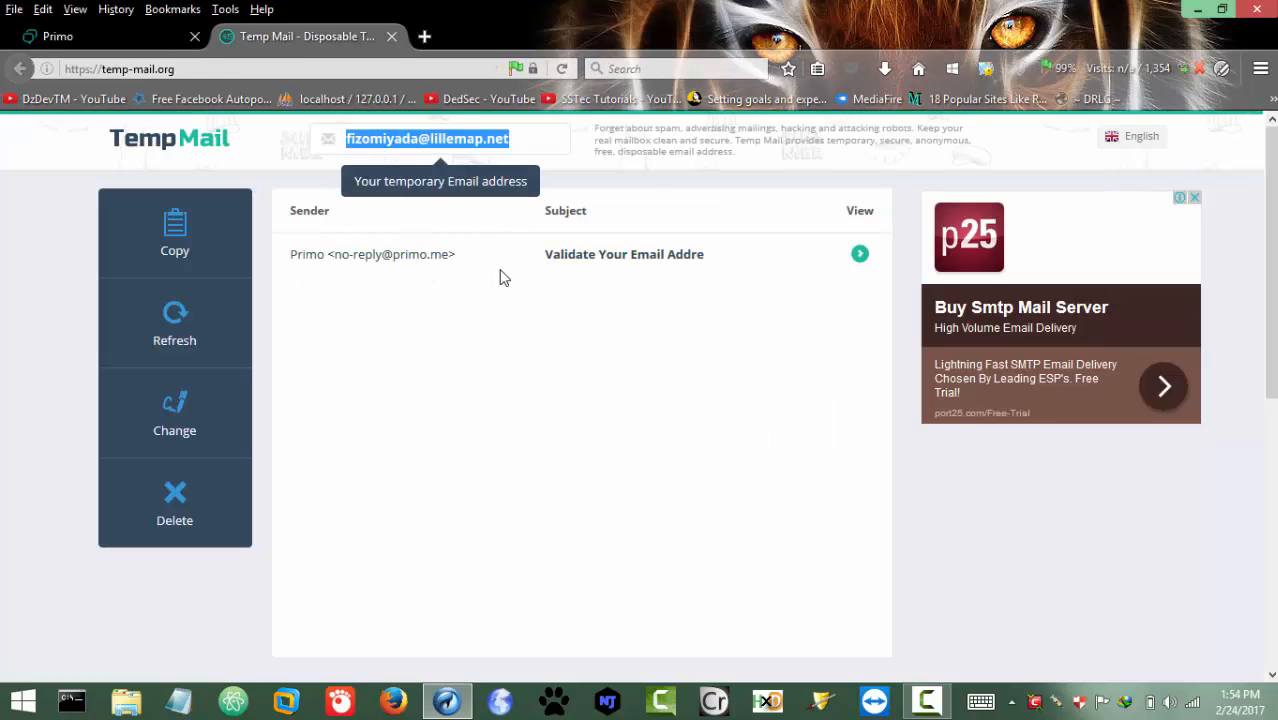
mouse_move(550, 260)
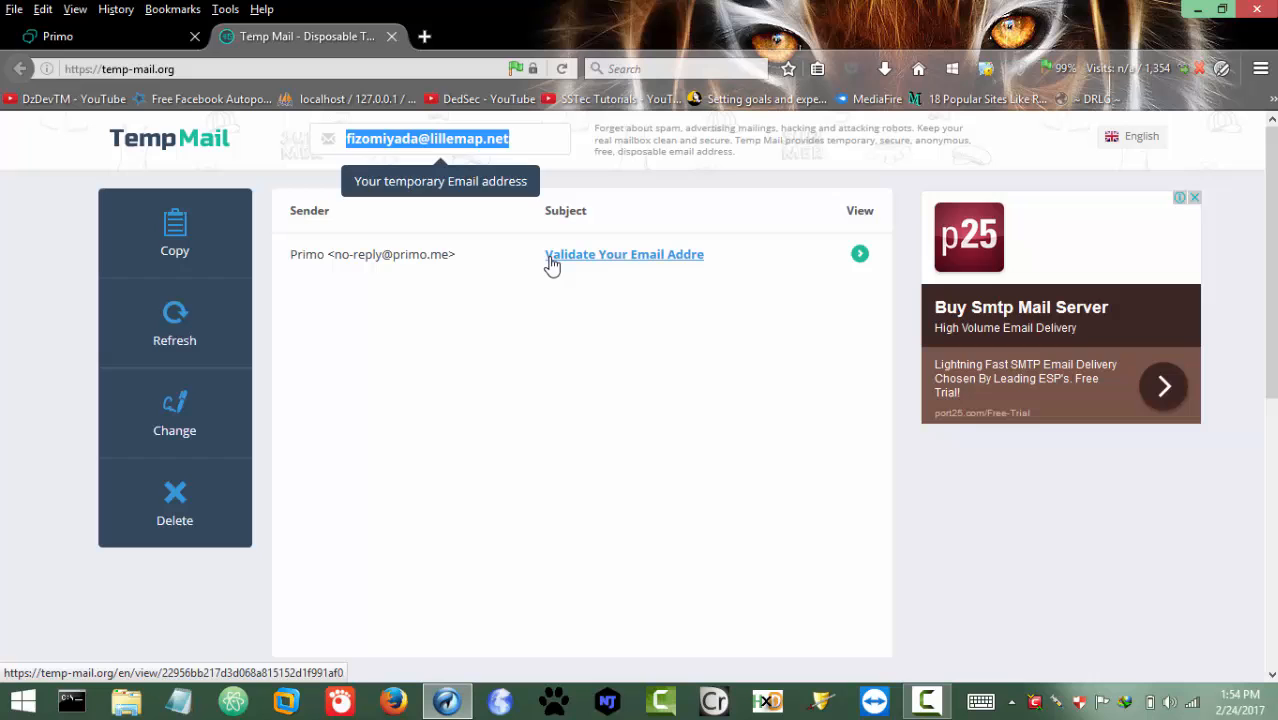
click(624, 254)
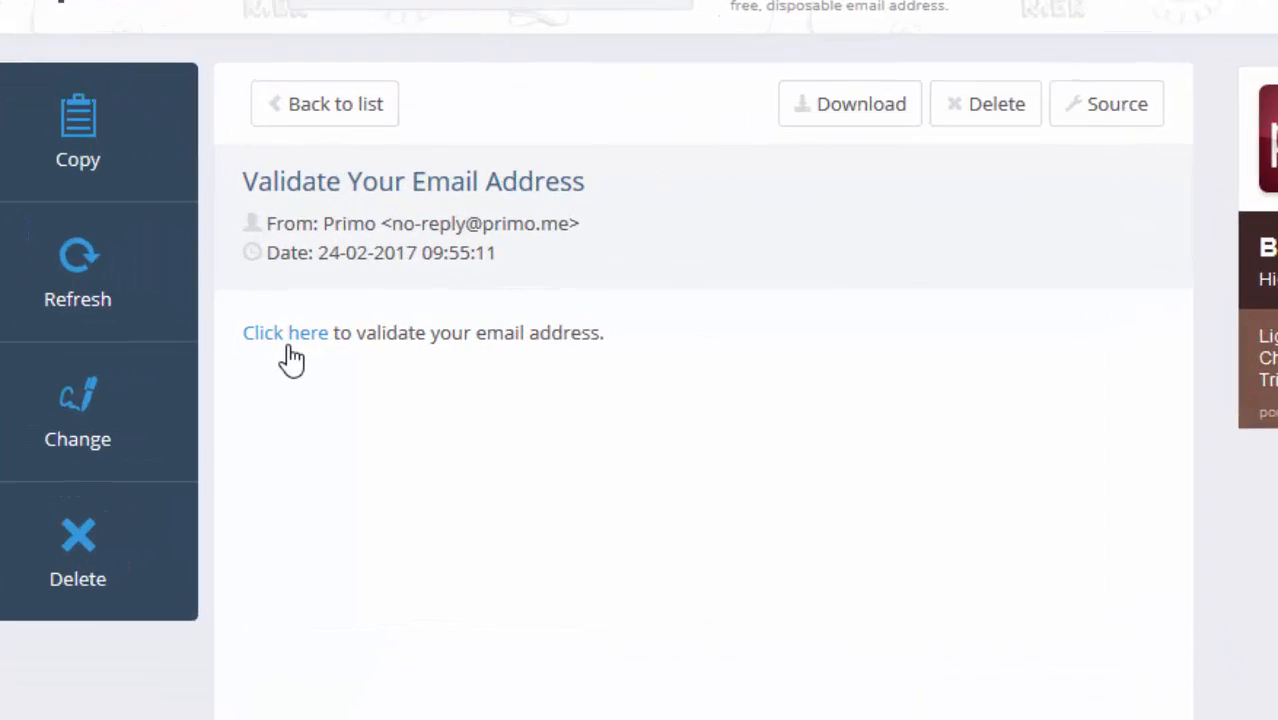
click(284, 332)
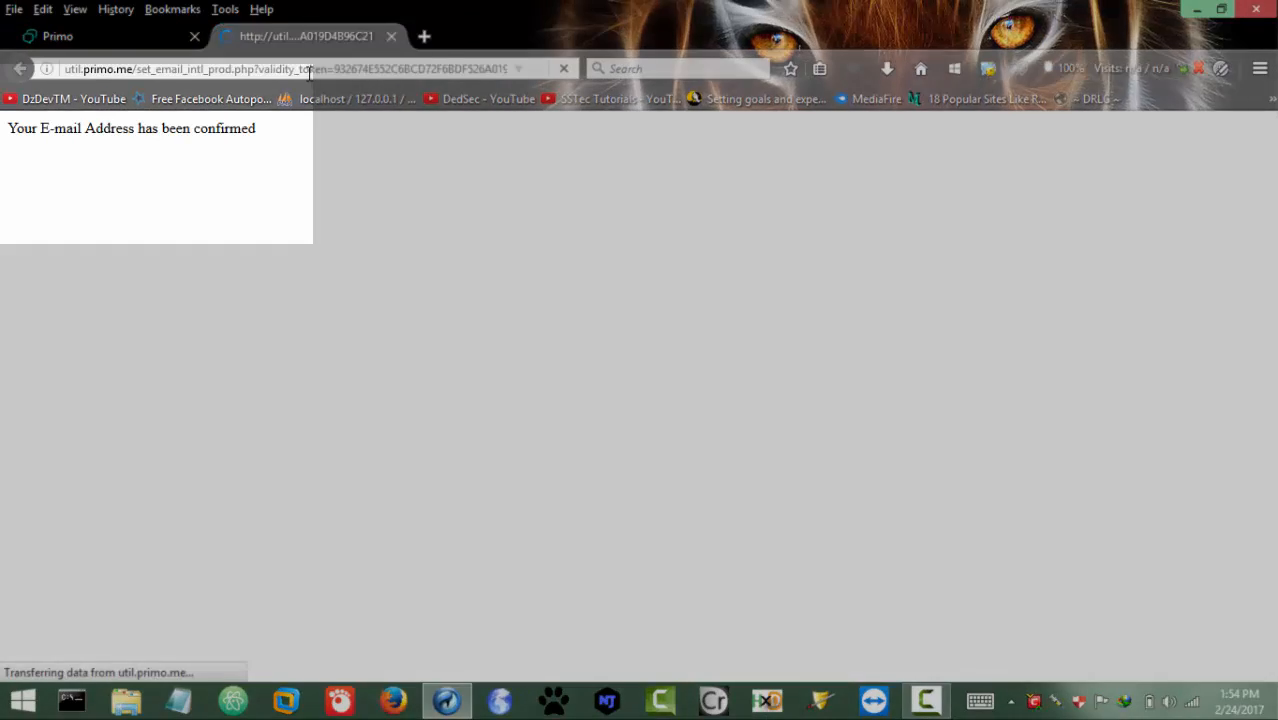